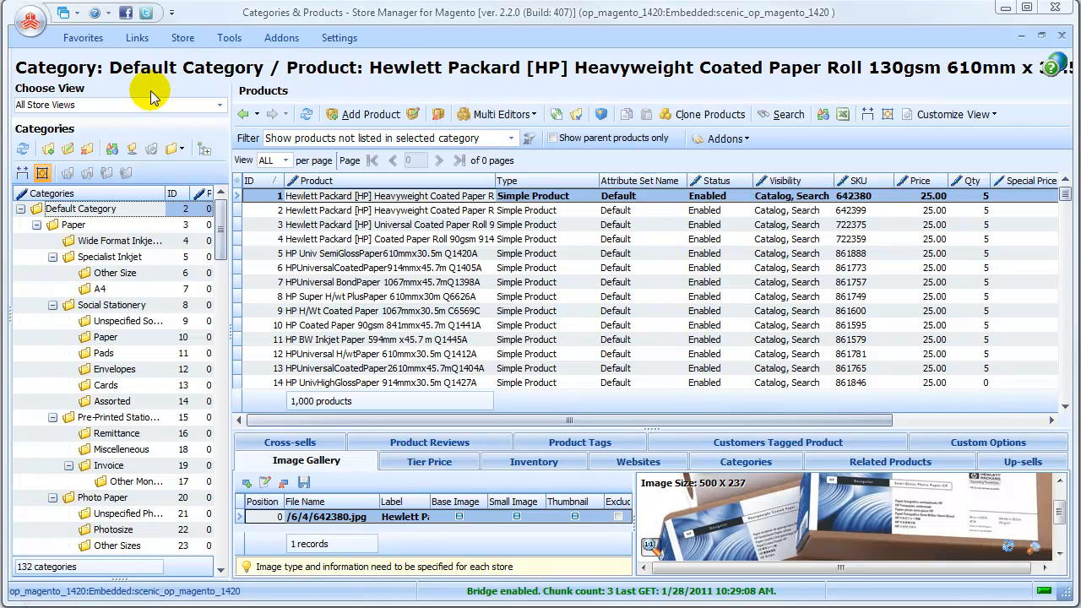
Step: Show the Store ribbon commands with the Import/Export group above the product list
left_click(183, 37)
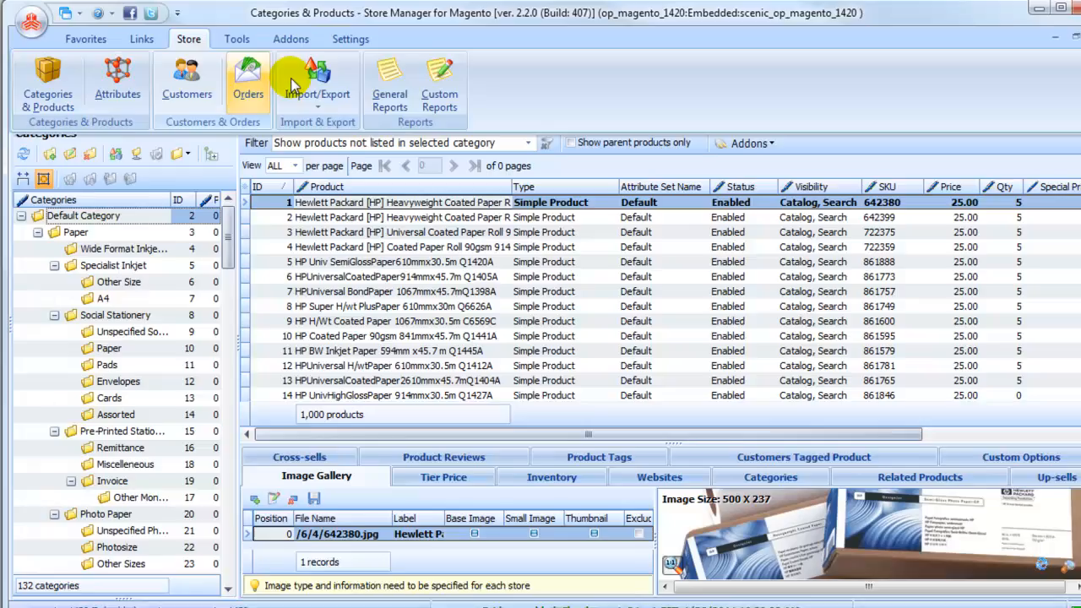
left_click(318, 81)
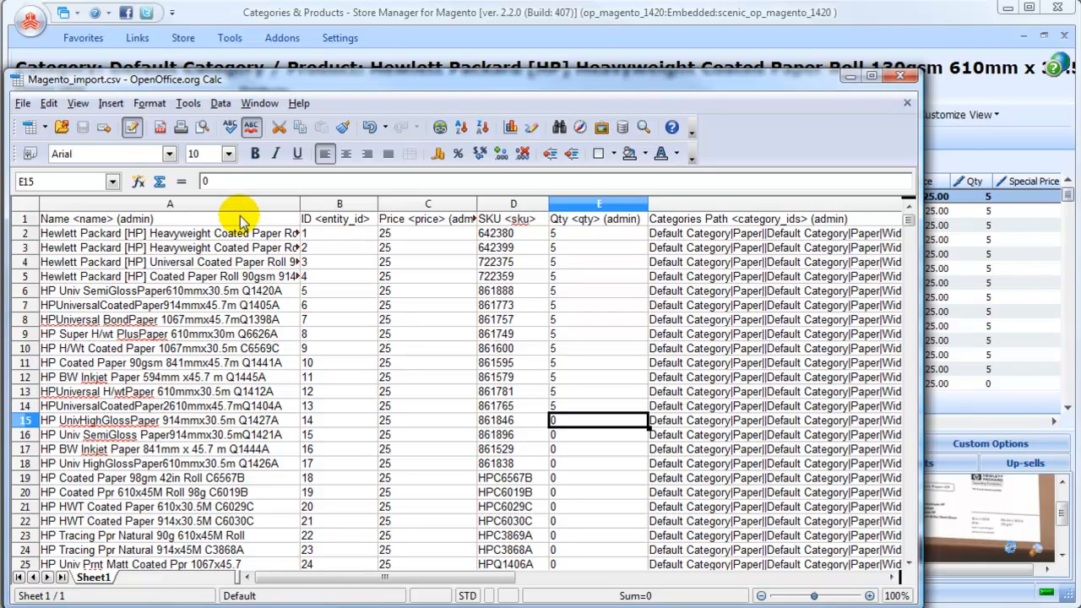
mouse_move(438, 226)
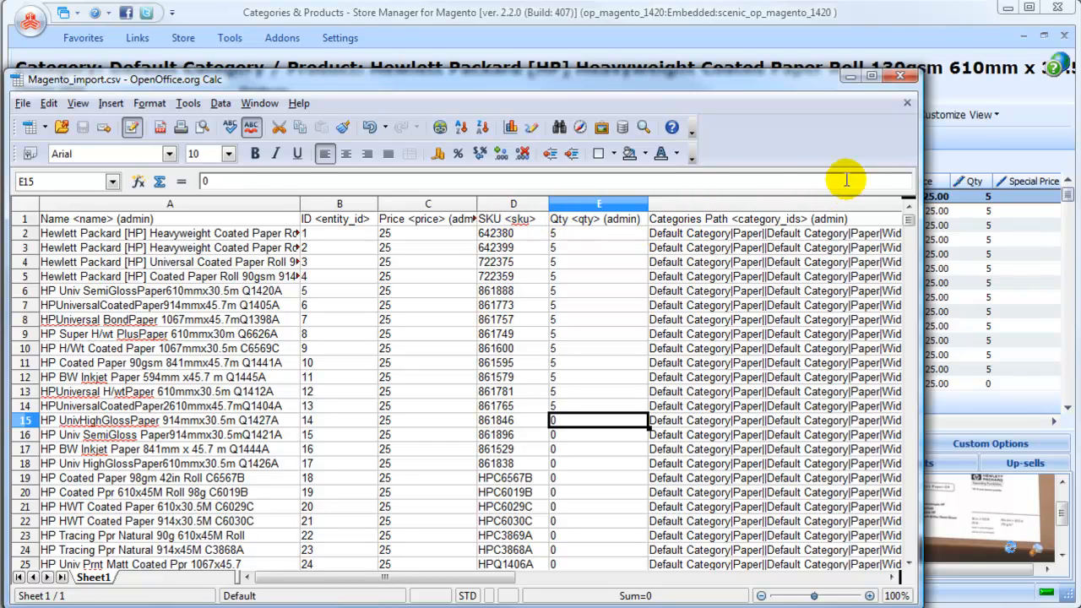
Step: Close the Magento_import.csv sheet in Calc after reviewing the product data
left_click(900, 76)
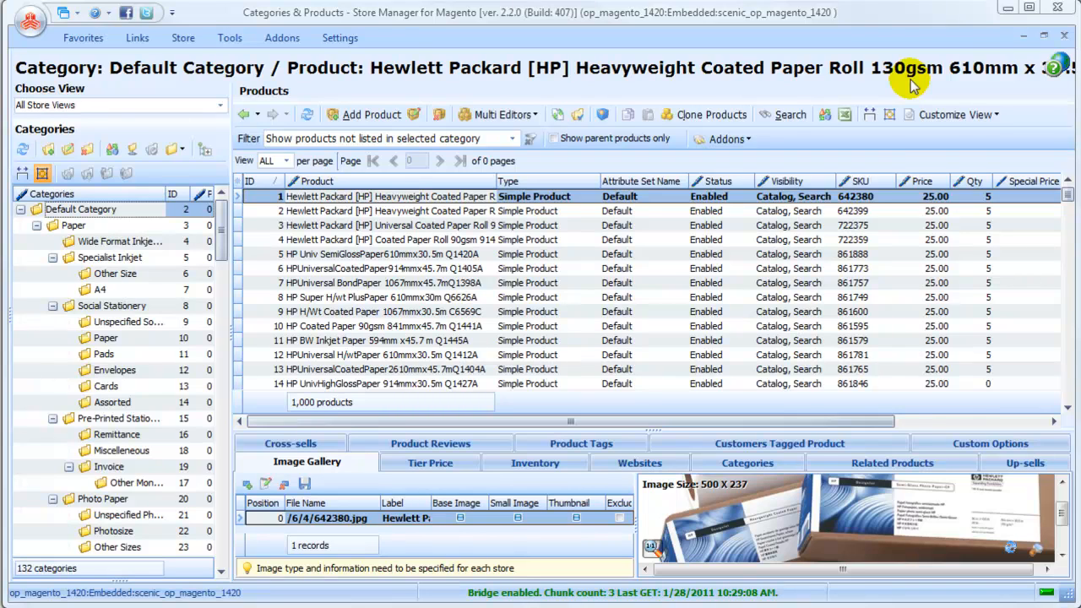
Step: Start the import wizard and choose C:\Import_export\Magento_import.csv, showing its row preview
left_click(183, 37)
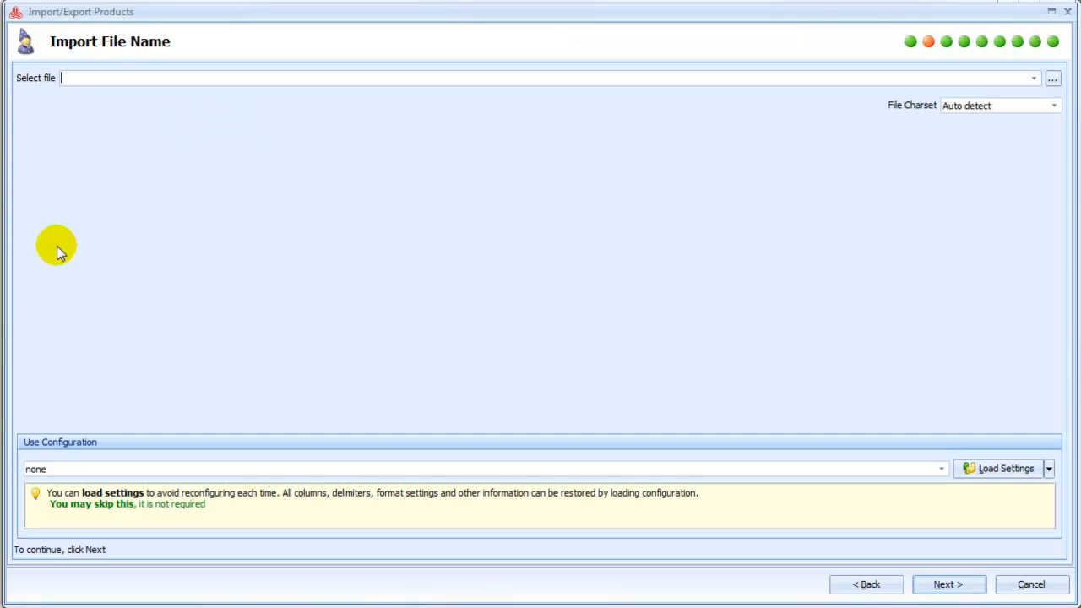
mouse_move(1030, 81)
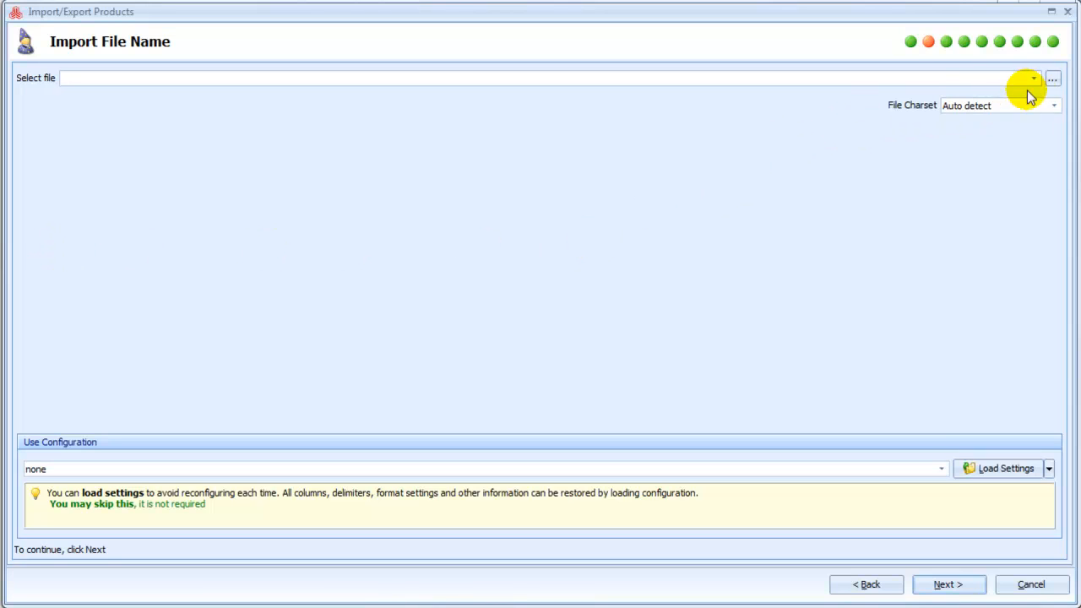
left_click(1053, 80)
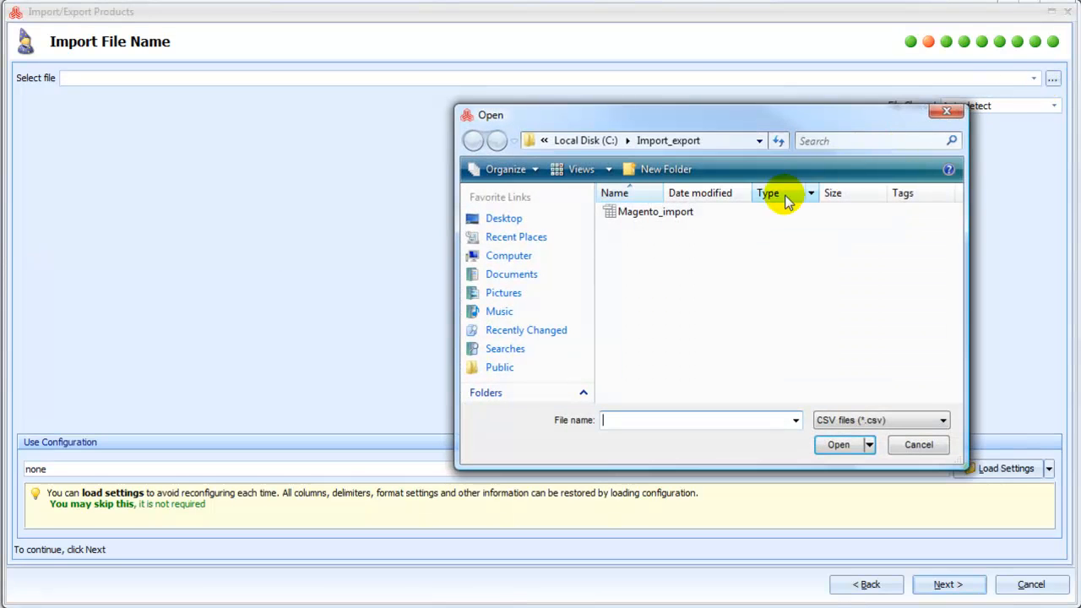
left_click(656, 211)
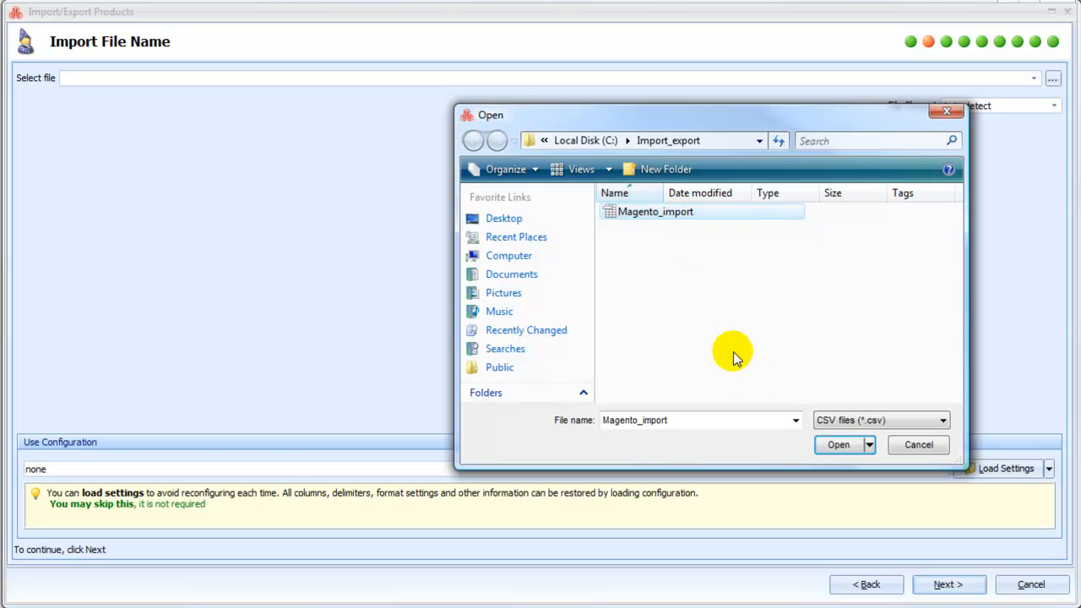
left_click(838, 445)
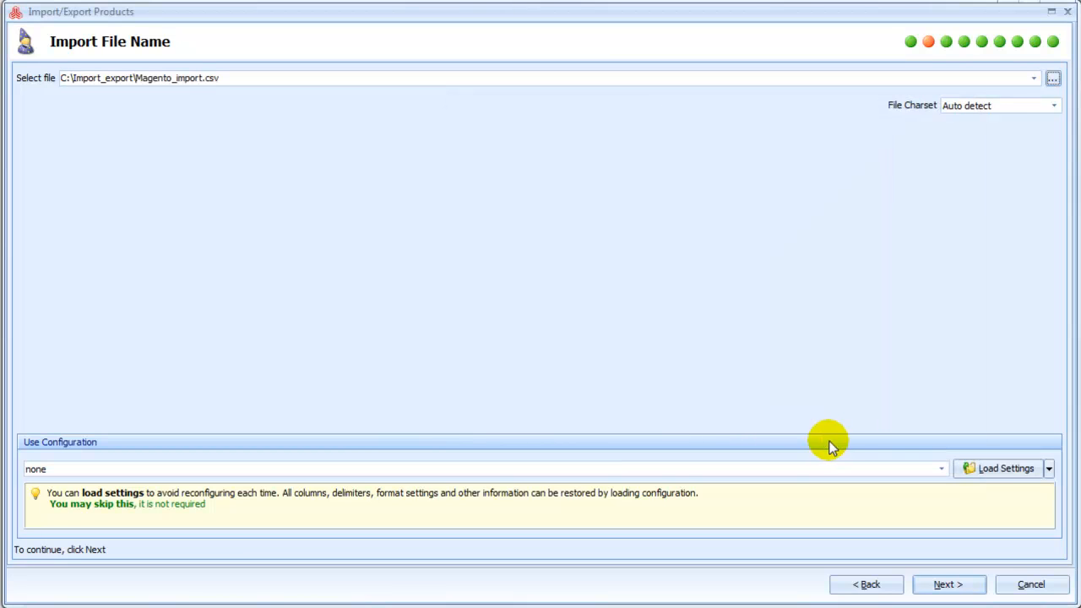
left_click(950, 585)
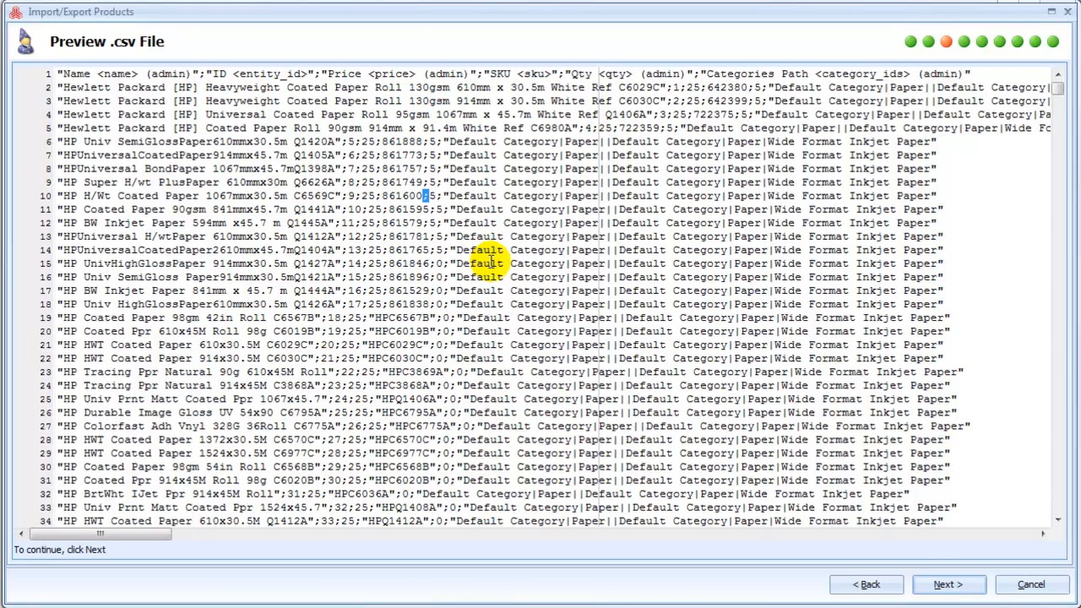
Step: Keep the default delimiter and quote settings and continue to the store view choice
left_click(948, 585)
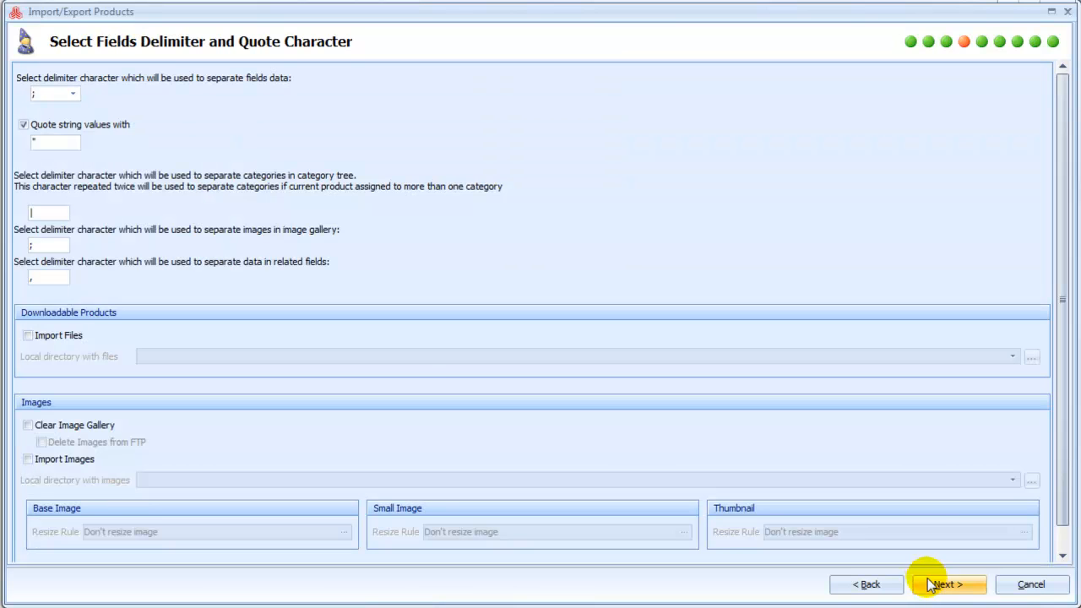
mouse_move(192, 110)
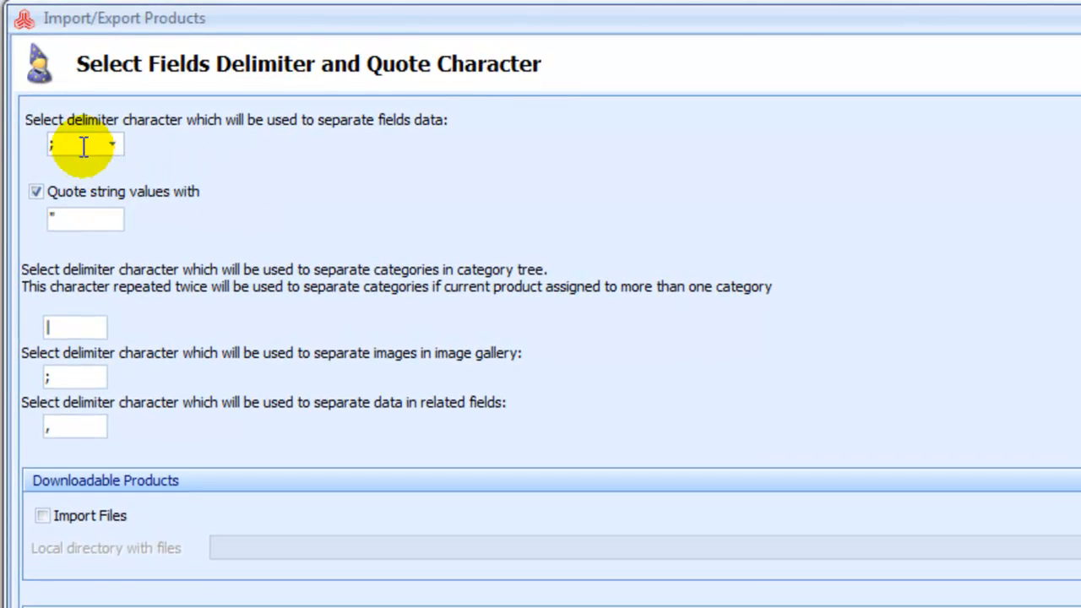
mouse_move(144, 206)
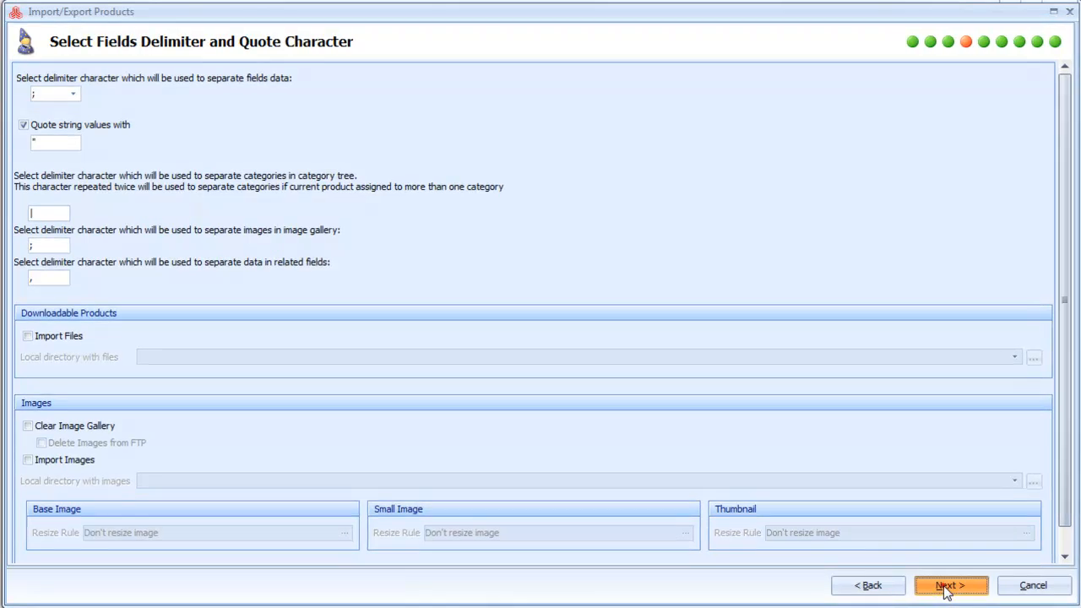
left_click(949, 585)
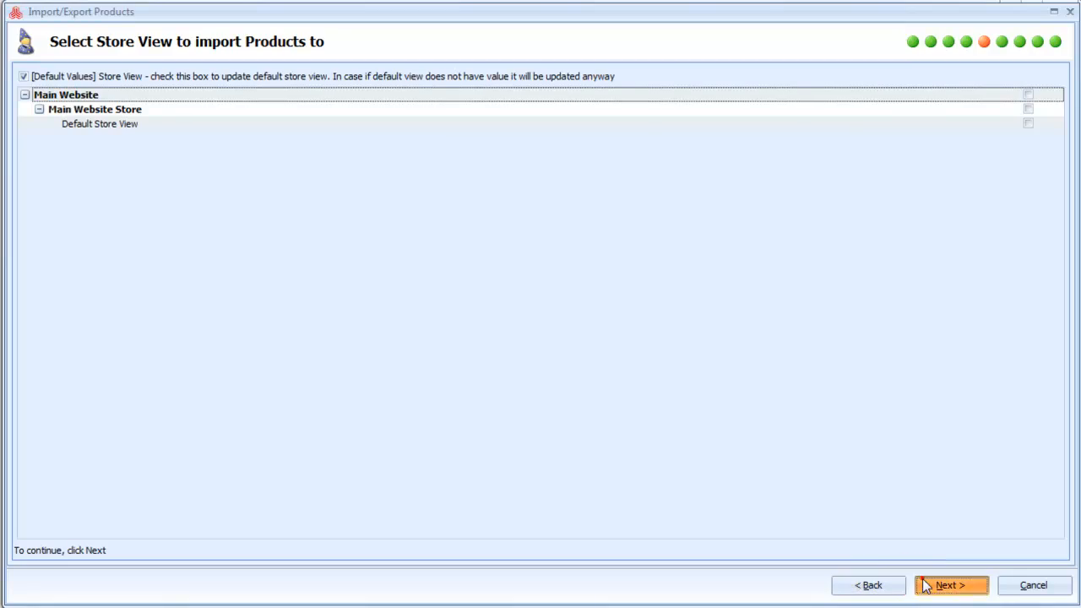
Step: Advance past the store view to the CSV-column-to-database-field mapping page
left_click(949, 584)
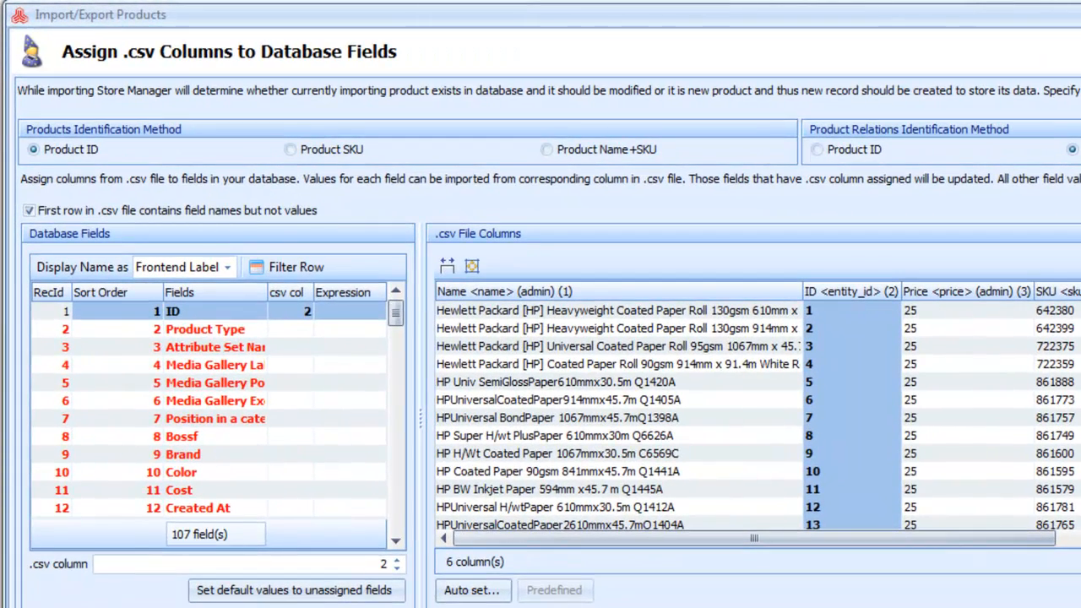
mouse_move(121, 250)
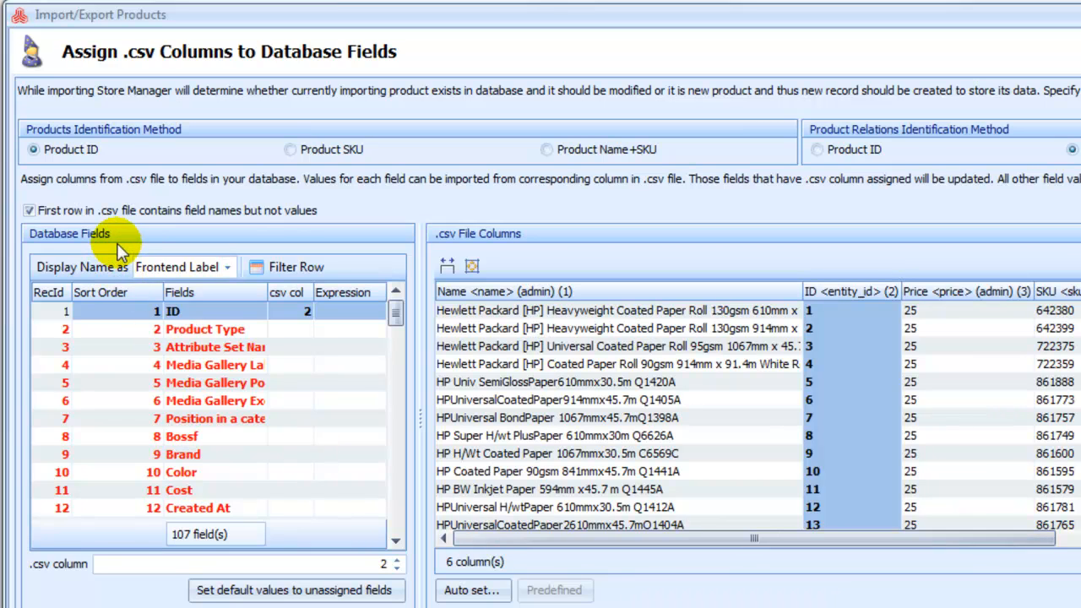
mouse_move(192, 319)
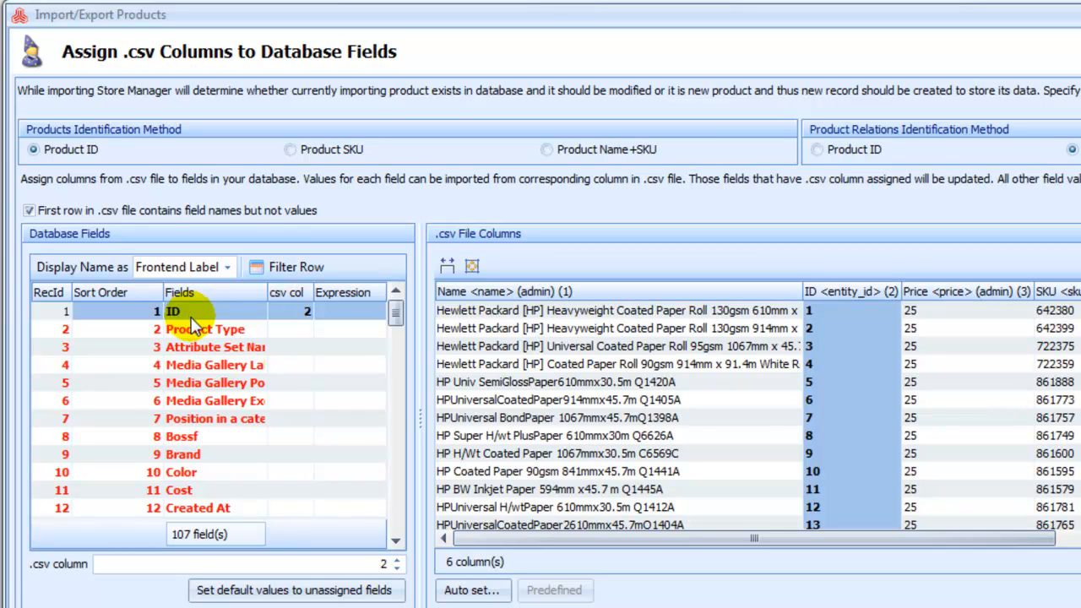
scroll("down", 3)
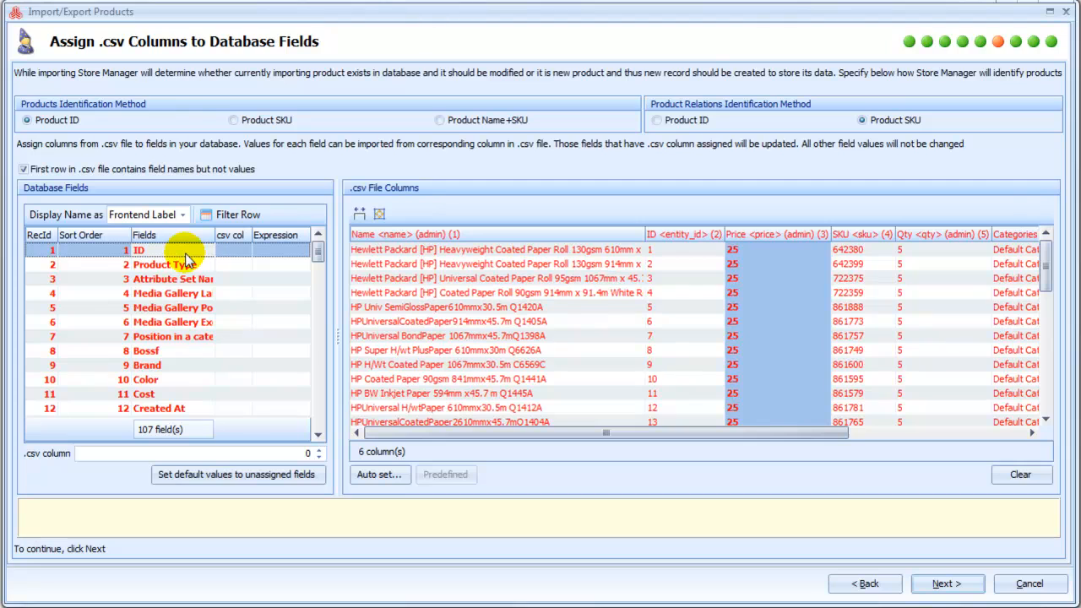
mouse_move(583, 274)
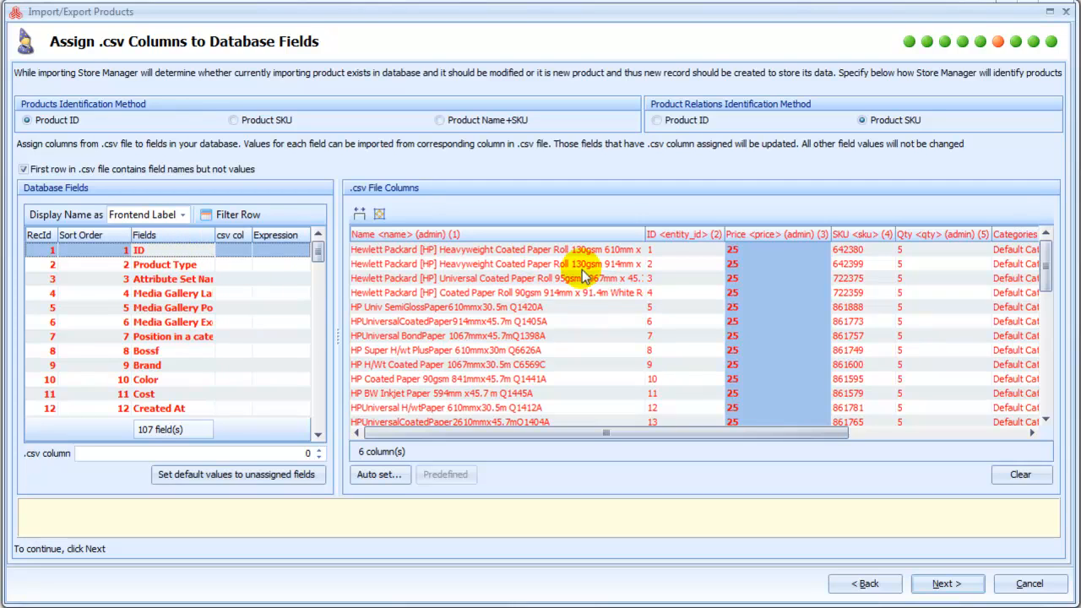
Step: Match the ID database field to the CSV's ID <entity_id> column, identifying by Product ID
left_click(667, 233)
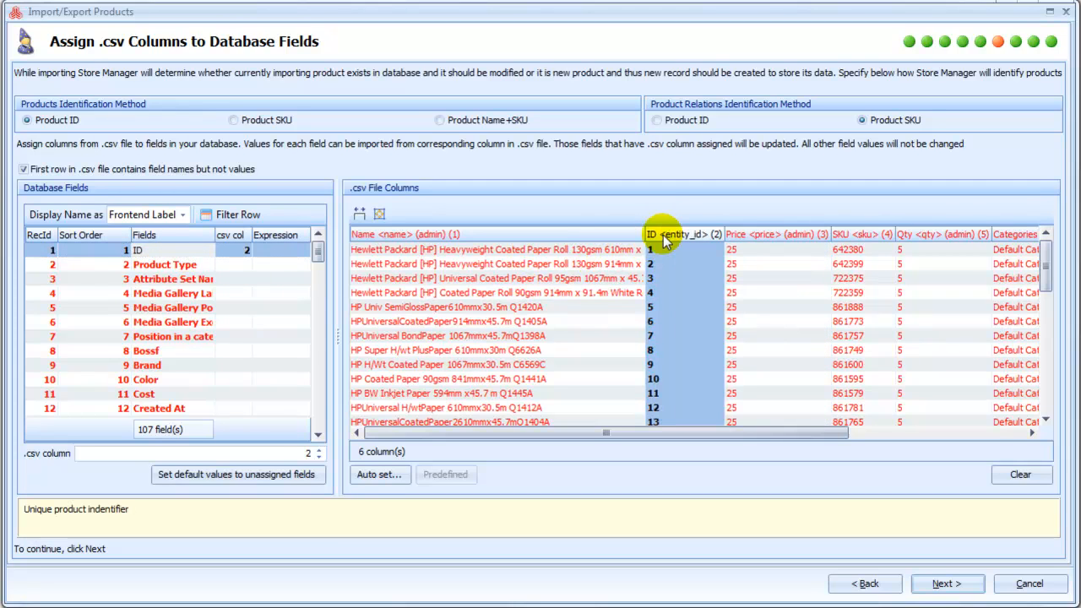
mouse_move(437, 460)
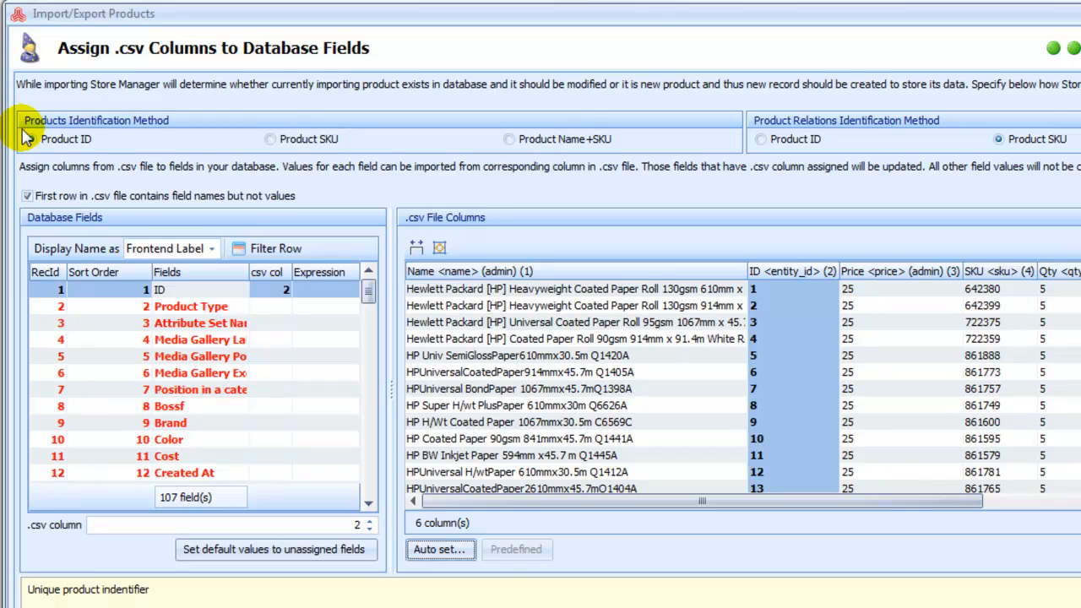
mouse_move(257, 150)
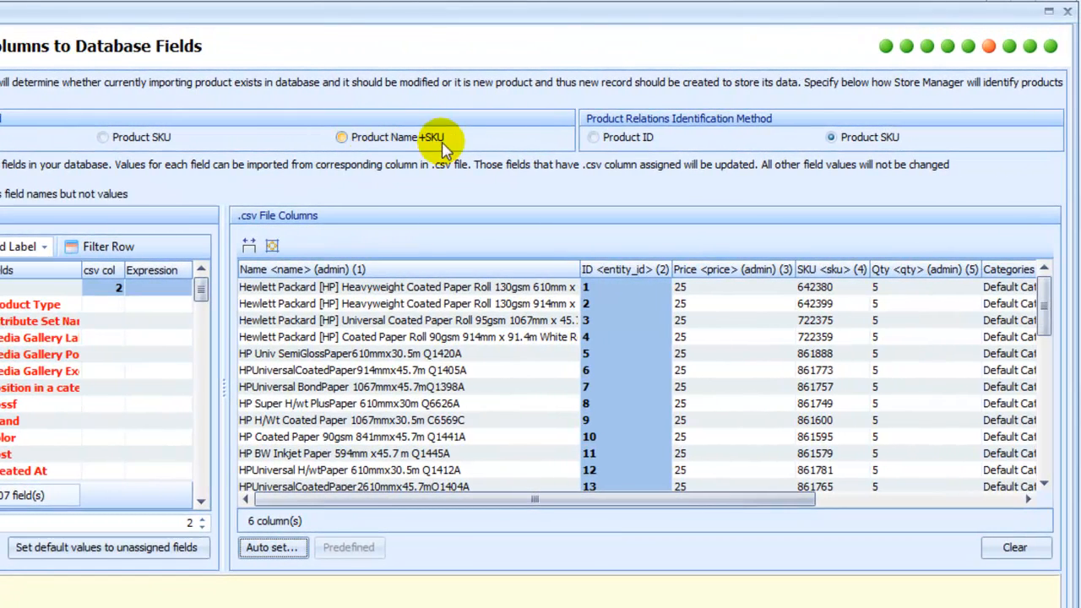
mouse_move(578, 126)
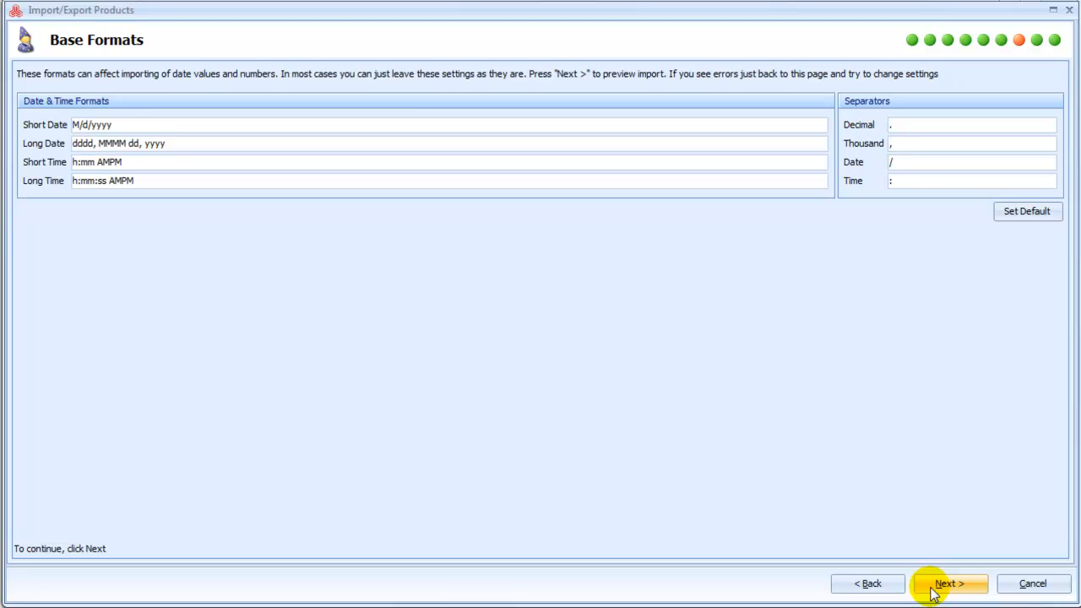
Step: Keep default base formats, pass the 1000-row import preview, and reach the import options
left_click(949, 585)
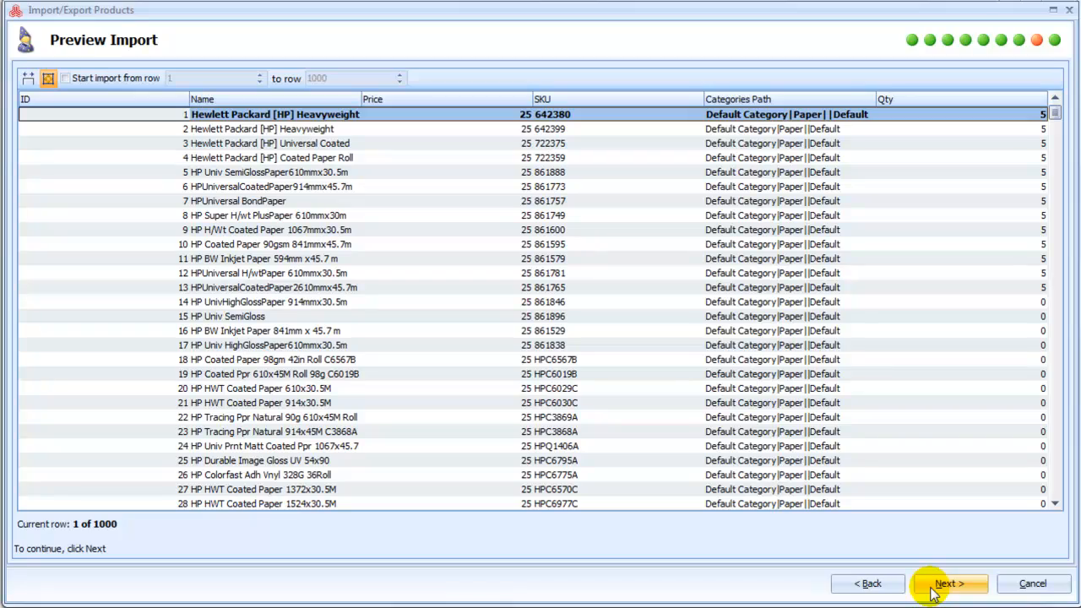
left_click(950, 584)
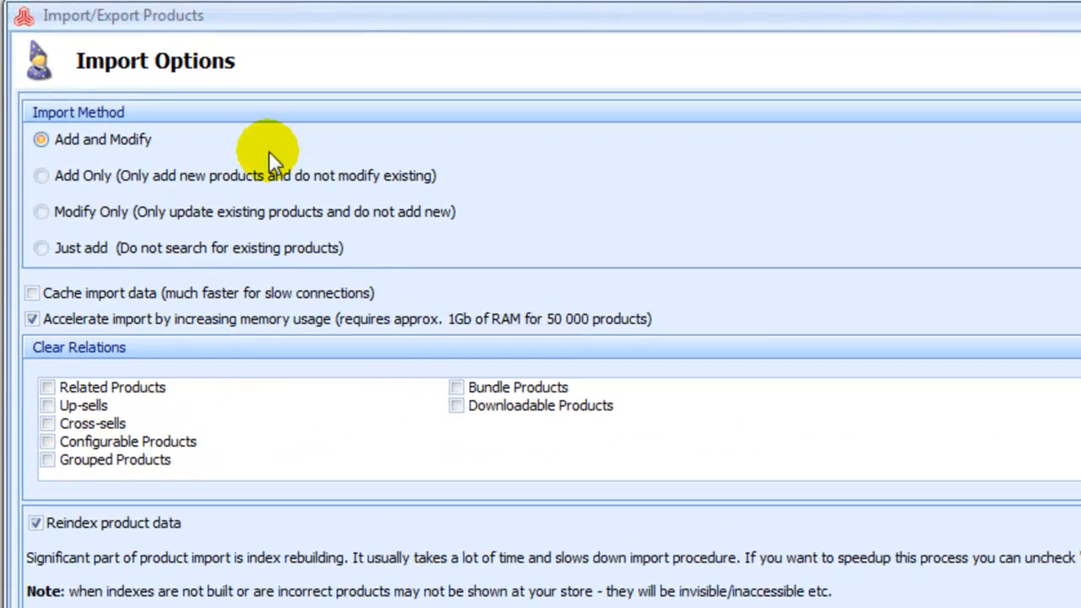
mouse_move(270, 148)
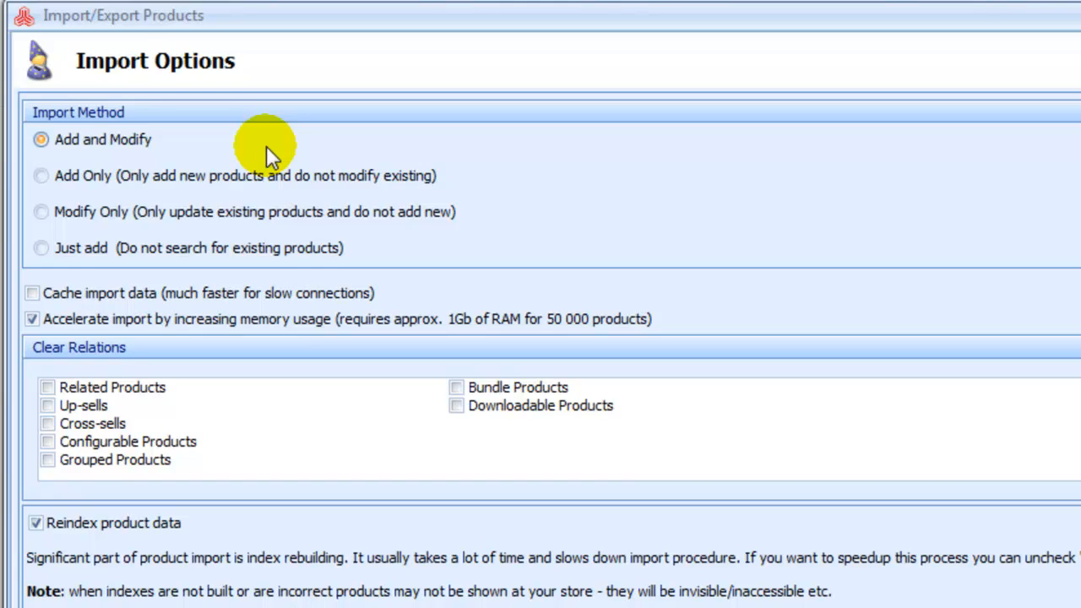
mouse_move(40, 138)
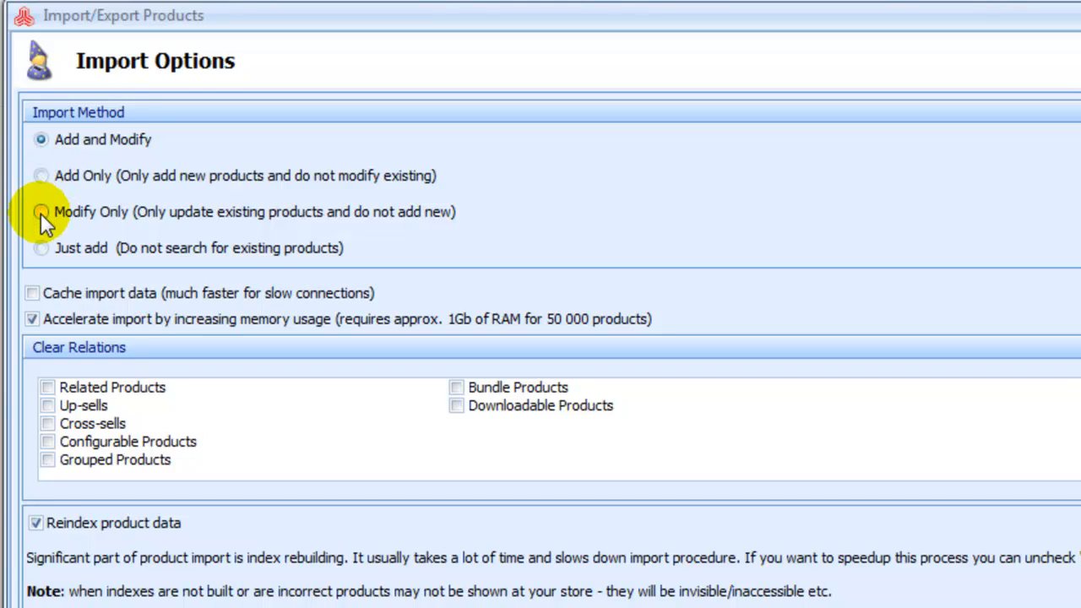
mouse_move(41, 255)
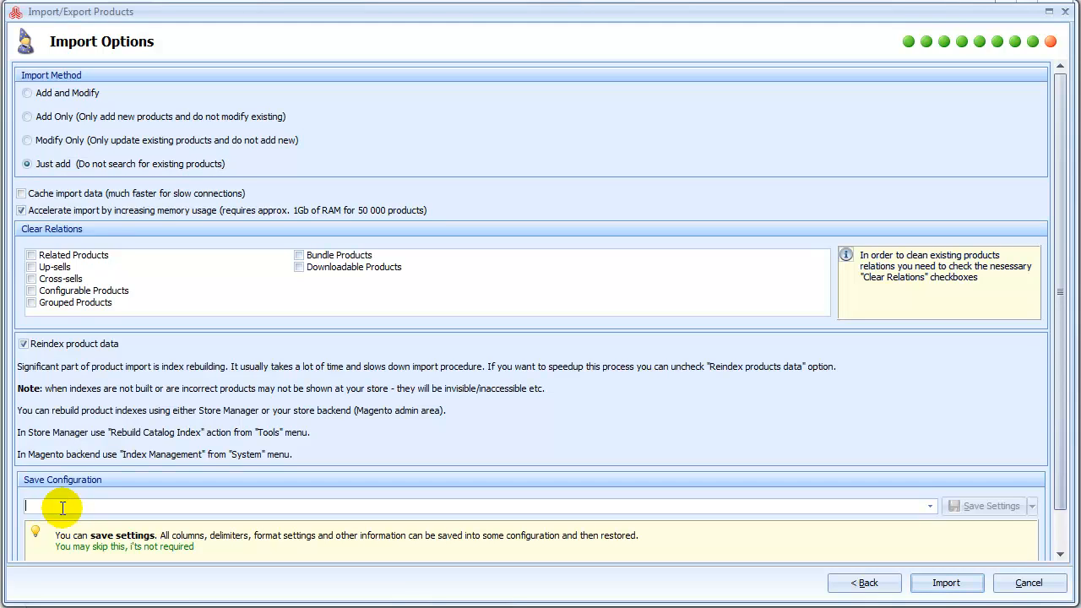
Step: Save the Just add import settings as a configuration named 'import'
type("import")
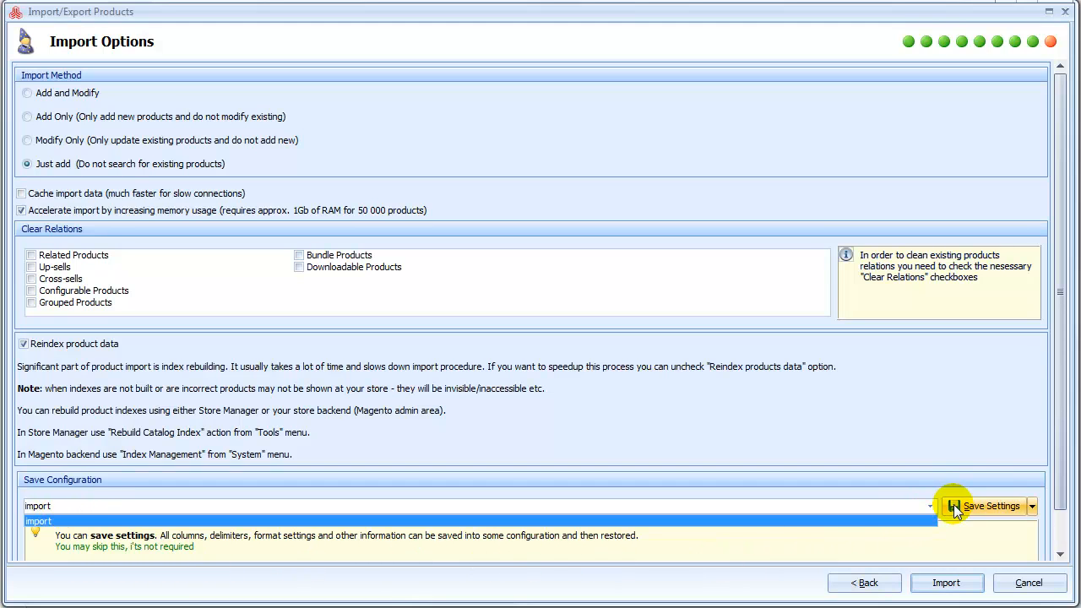
left_click(987, 507)
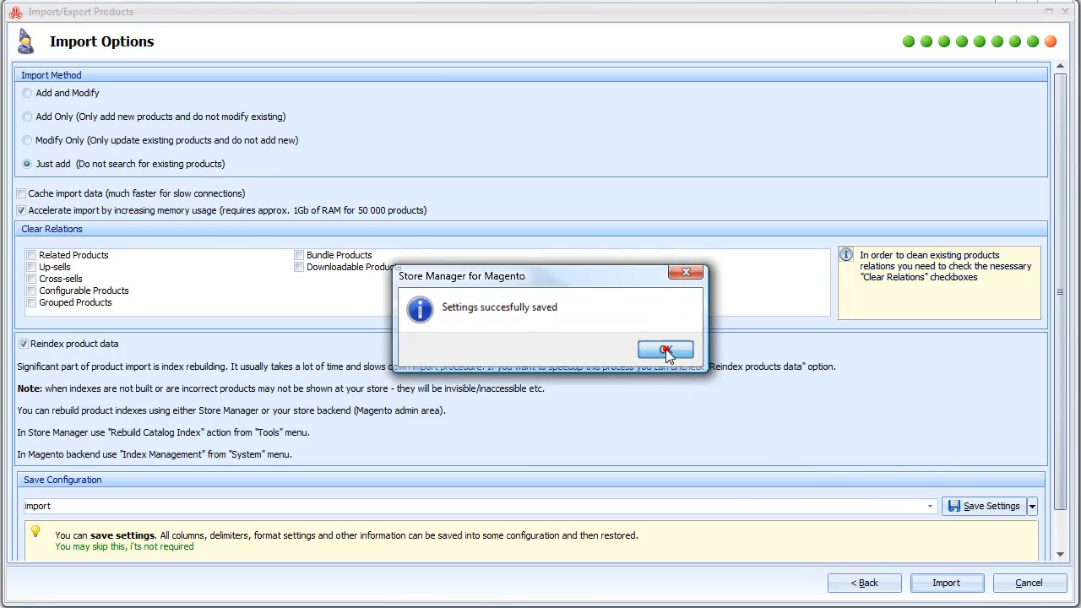
left_click(666, 350)
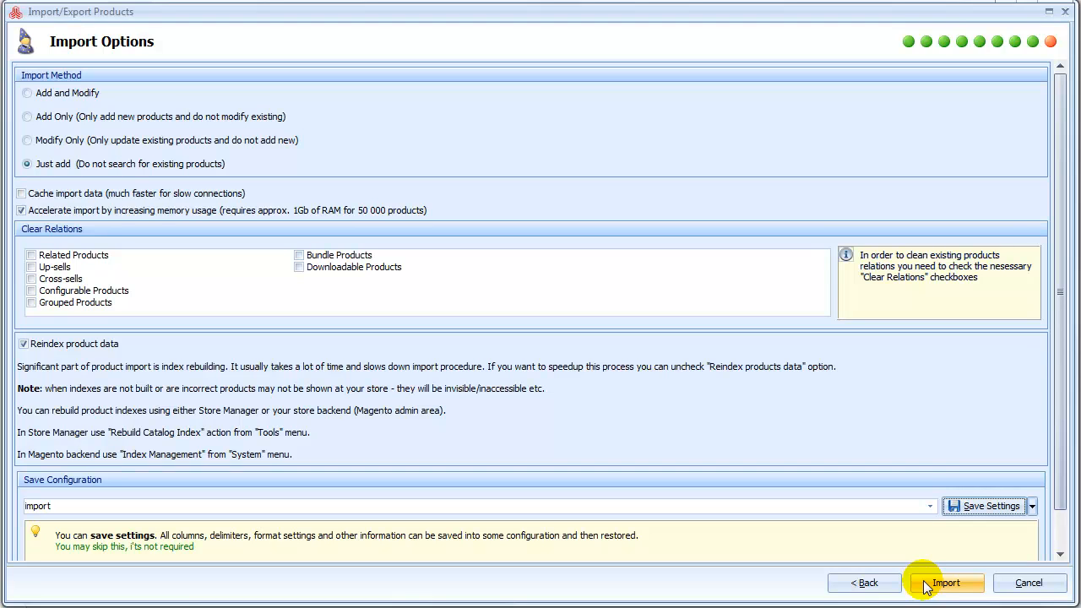
Step: Run the import, finishing with 1000 new products and 2000 in the database
left_click(943, 583)
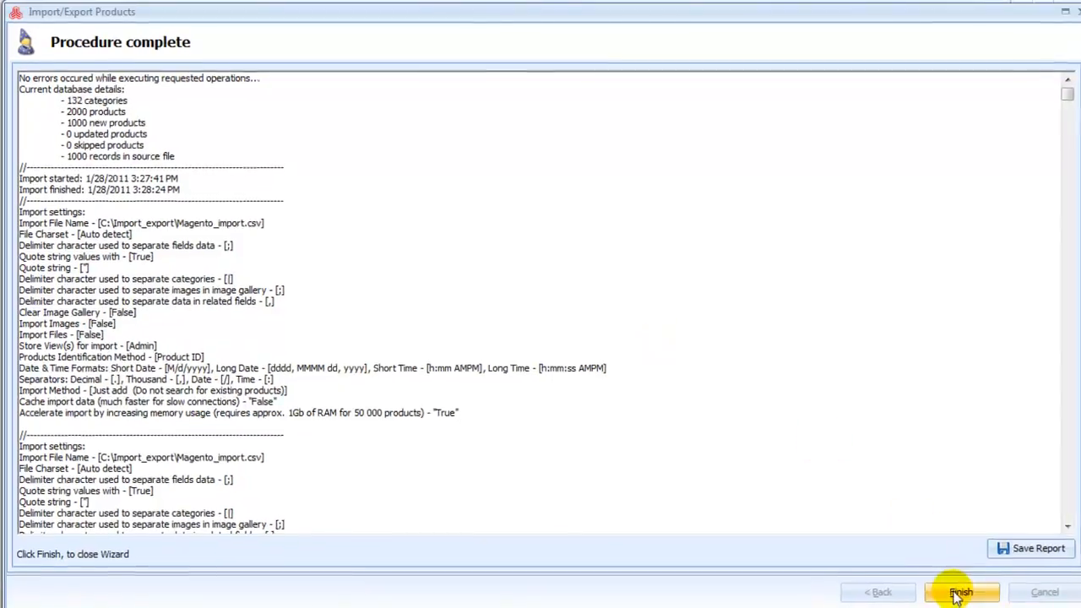
Step: Finish the wizard so the product list shows 2,000 products
left_click(960, 591)
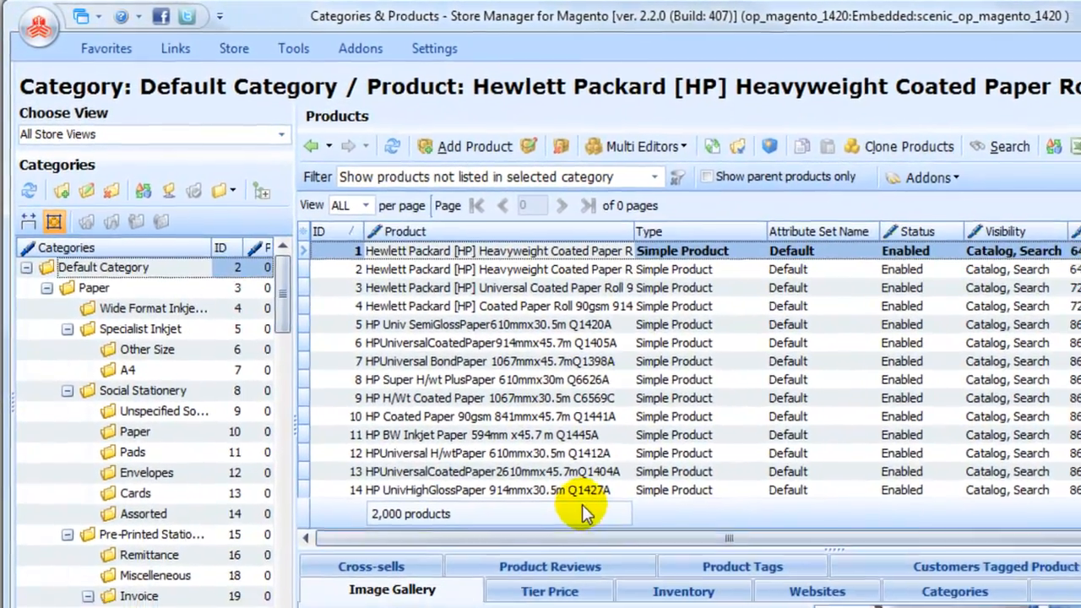
left_click(1034, 17)
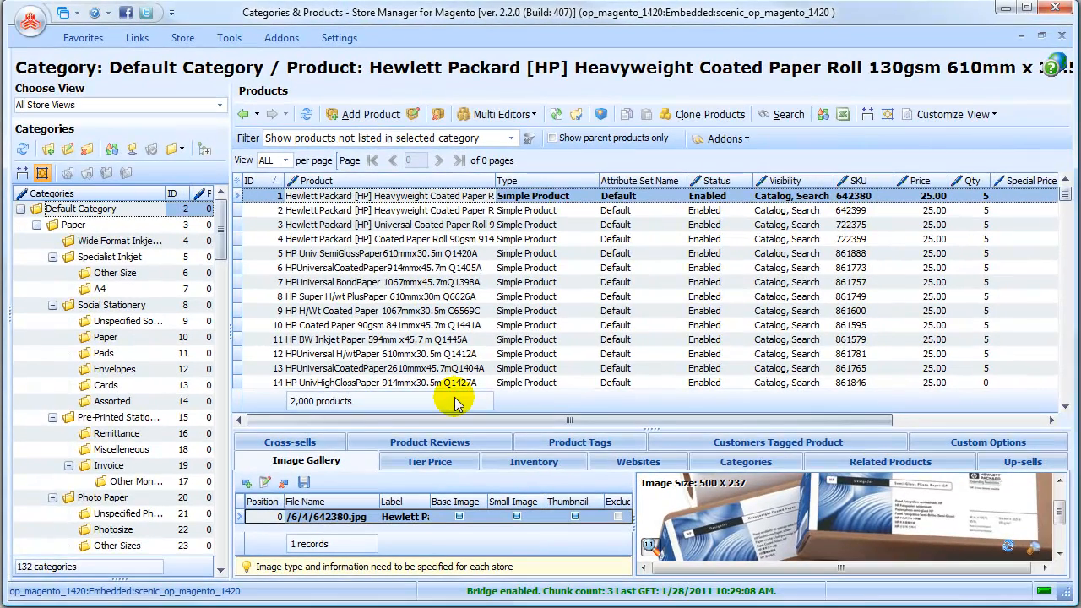